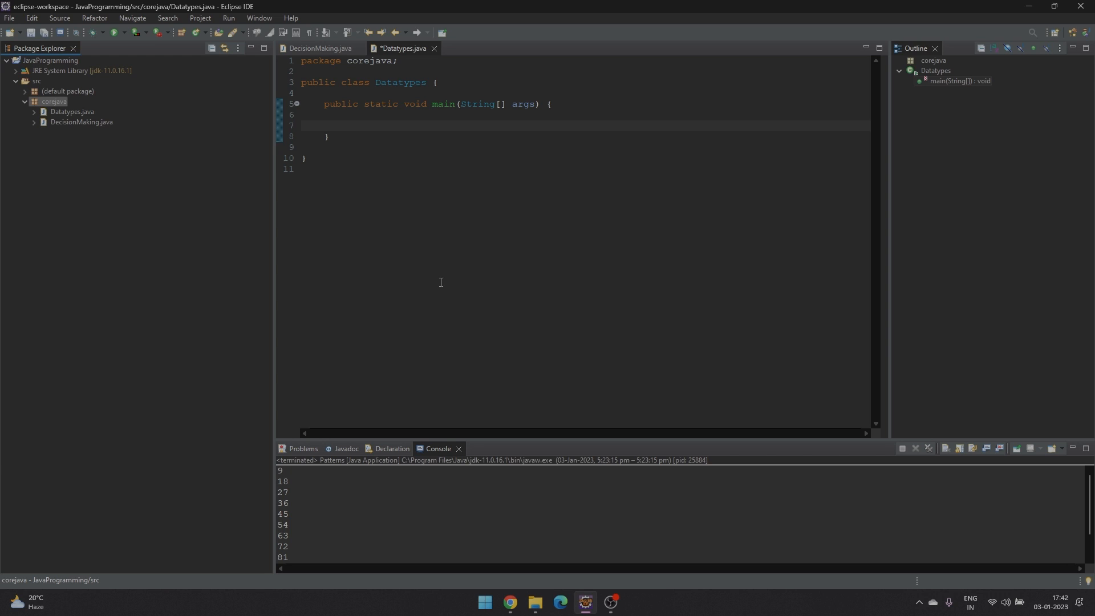
mouse_move(106, 135)
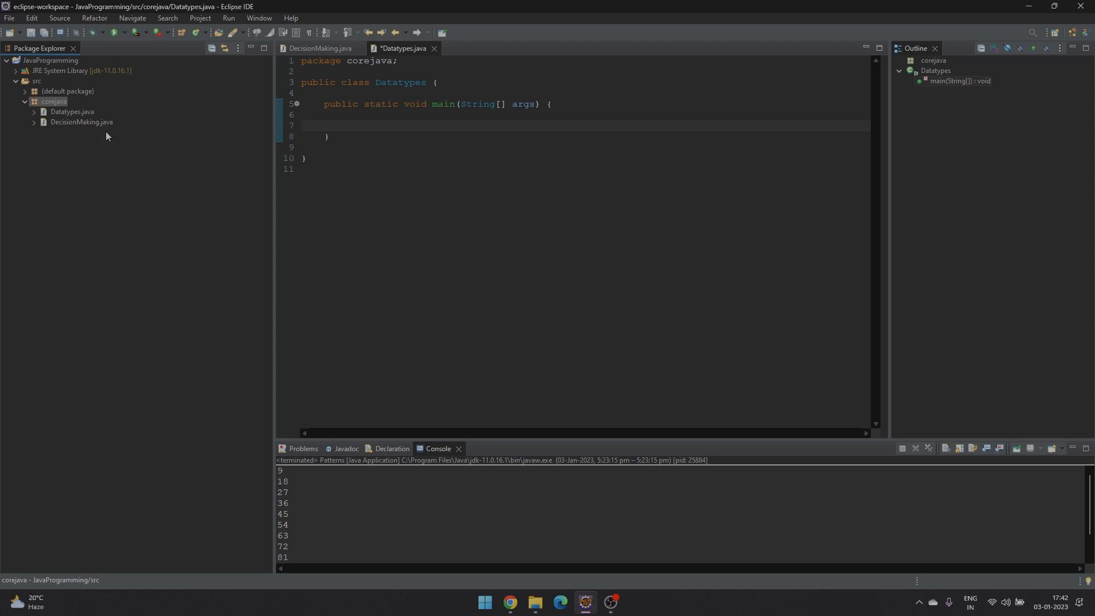
Step: Create the Patterns class in the corejava package with a generated main method stub
right_click(54, 101)
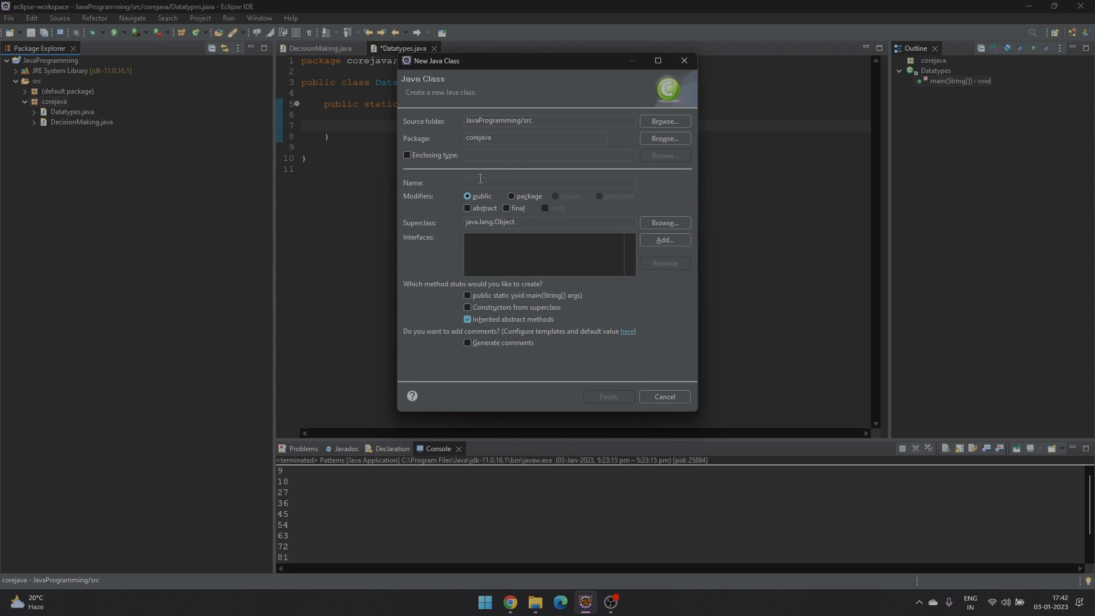
text(Patterns)
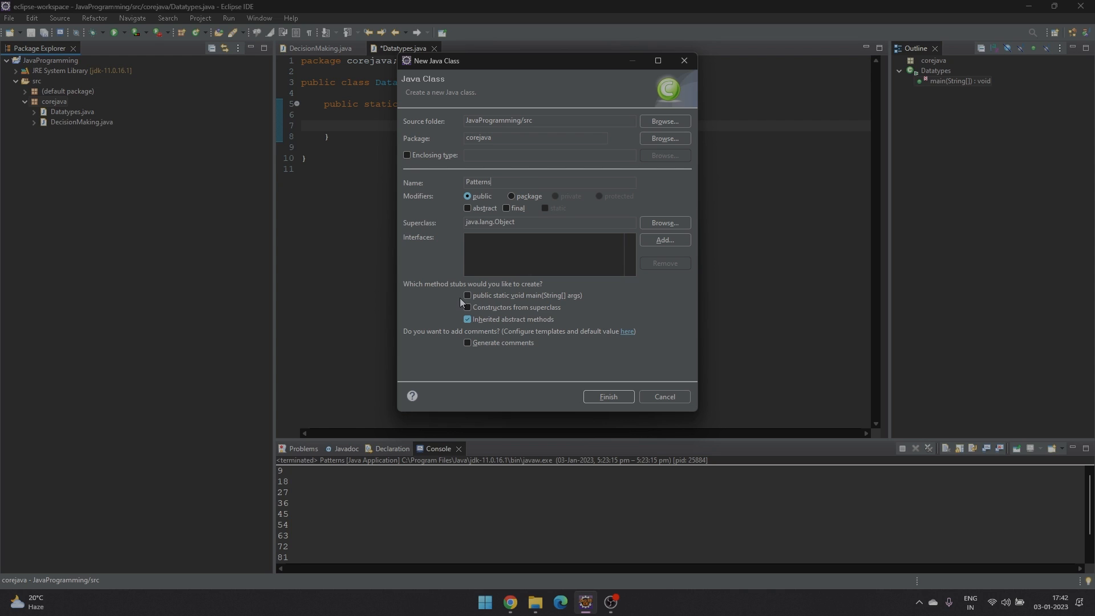
click(607, 397)
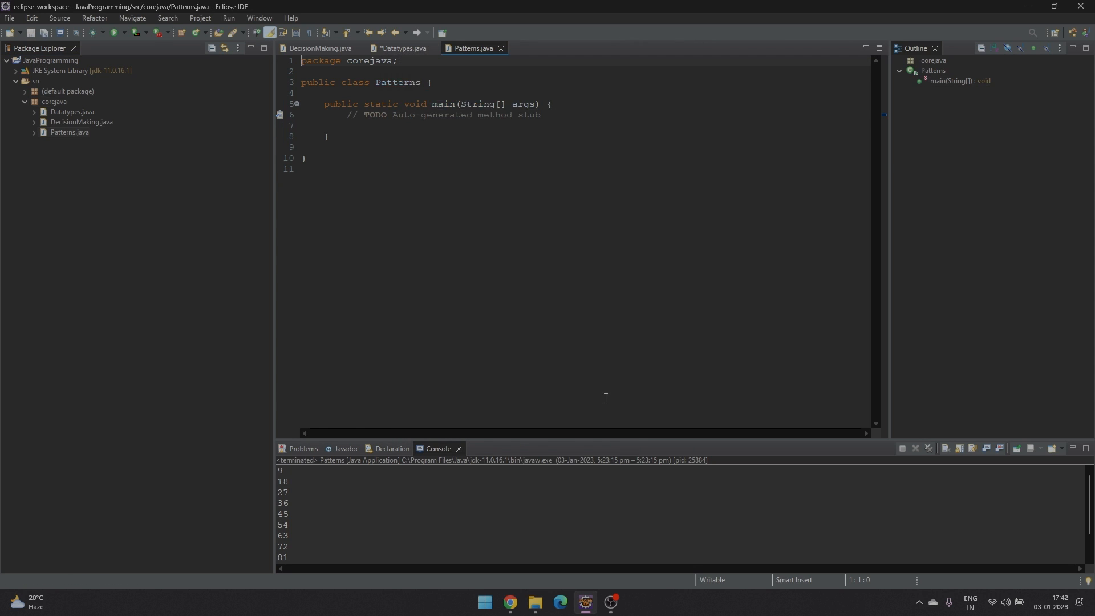
Step: Add five System.out.println("Hello World"); lines in main and run to print them
text(System.out.println("Hello World");)
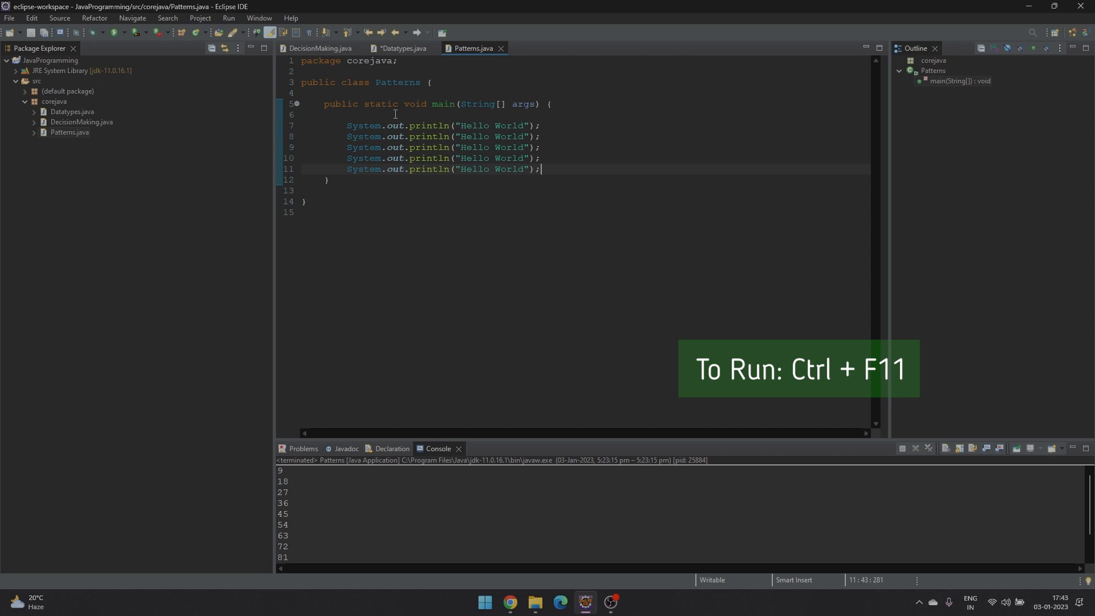
key(ctrl+F11)
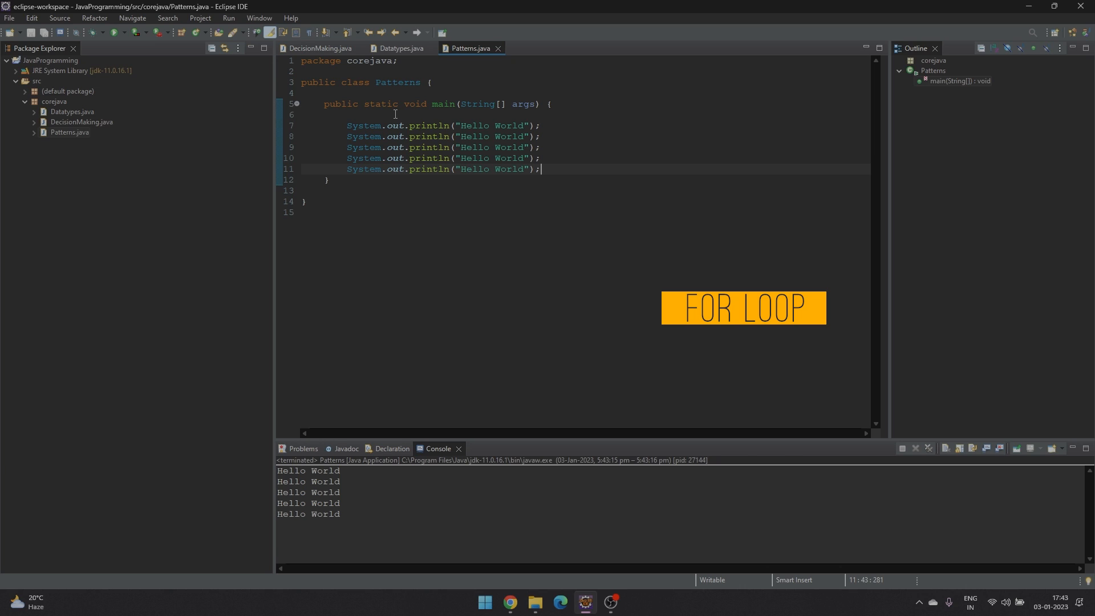
Step: Add for(int i=1; i<=5; i++) printing Hello World below the existing println lines
text(for(int i=1; i<=5; i++) {)
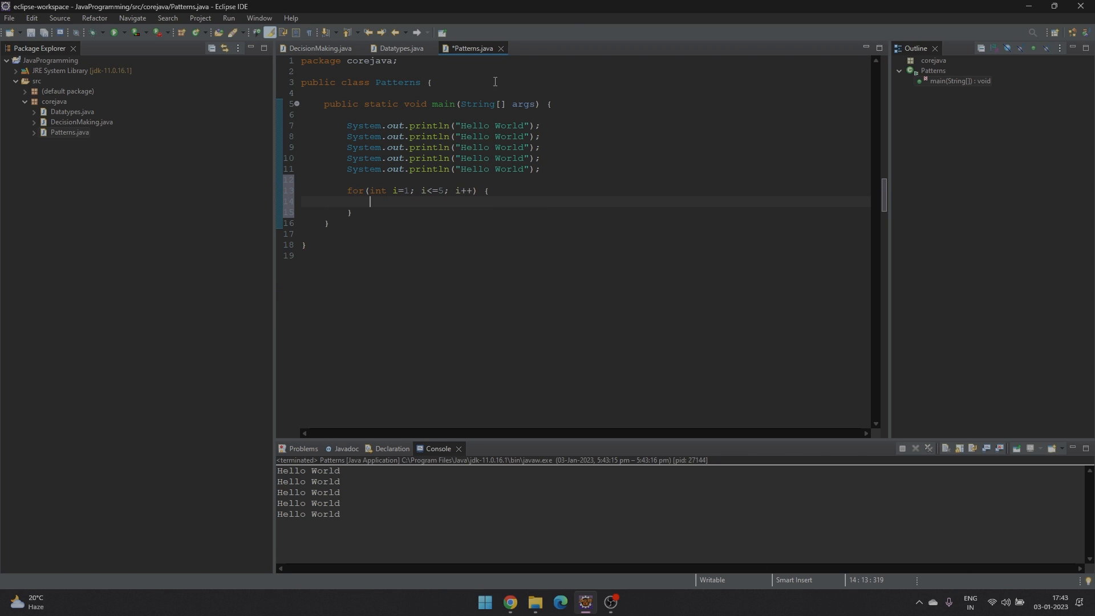
text(System.out.println("Hello World");)
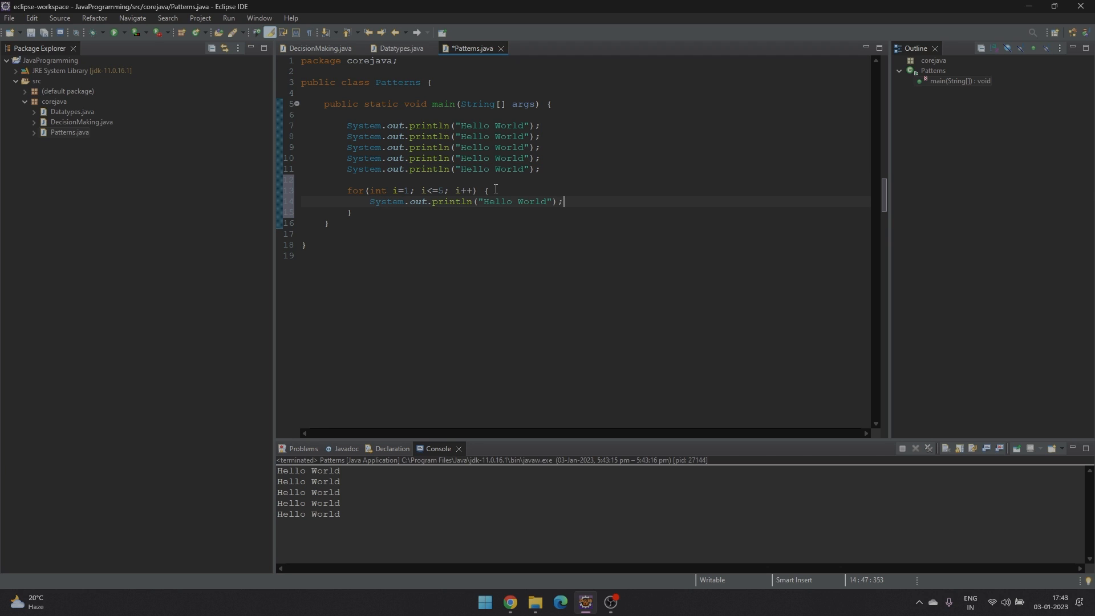
mouse_move(456, 179)
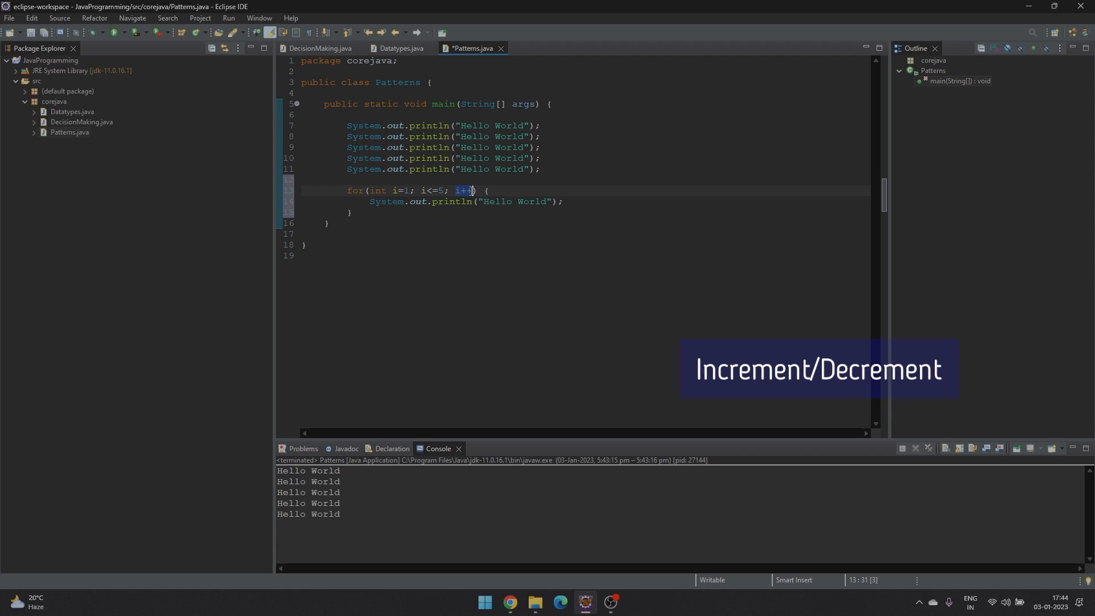
click(369, 205)
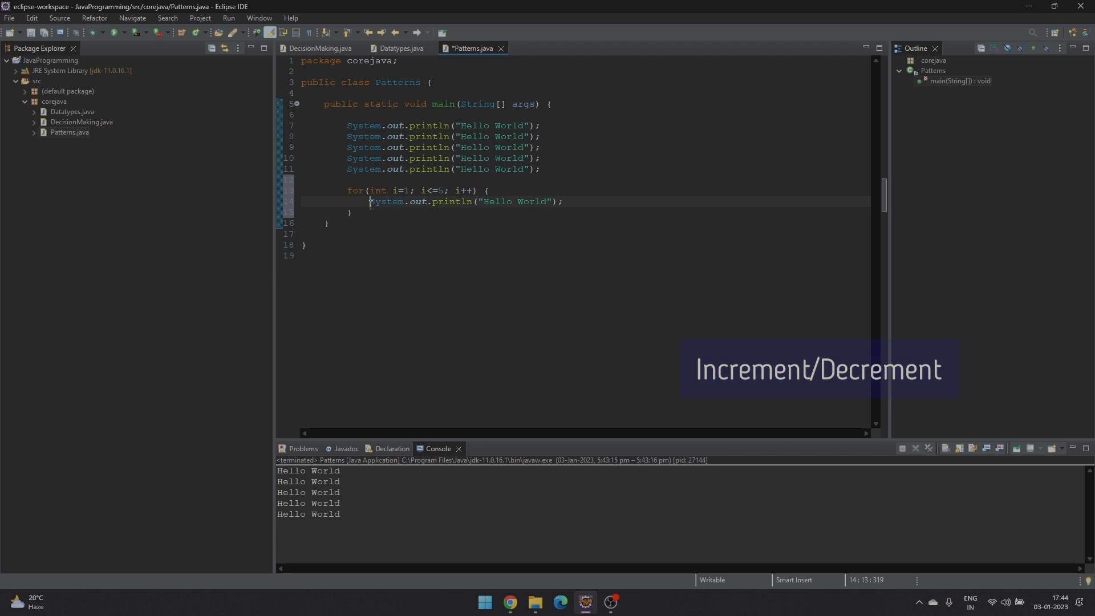
drag(368, 202, 562, 202)
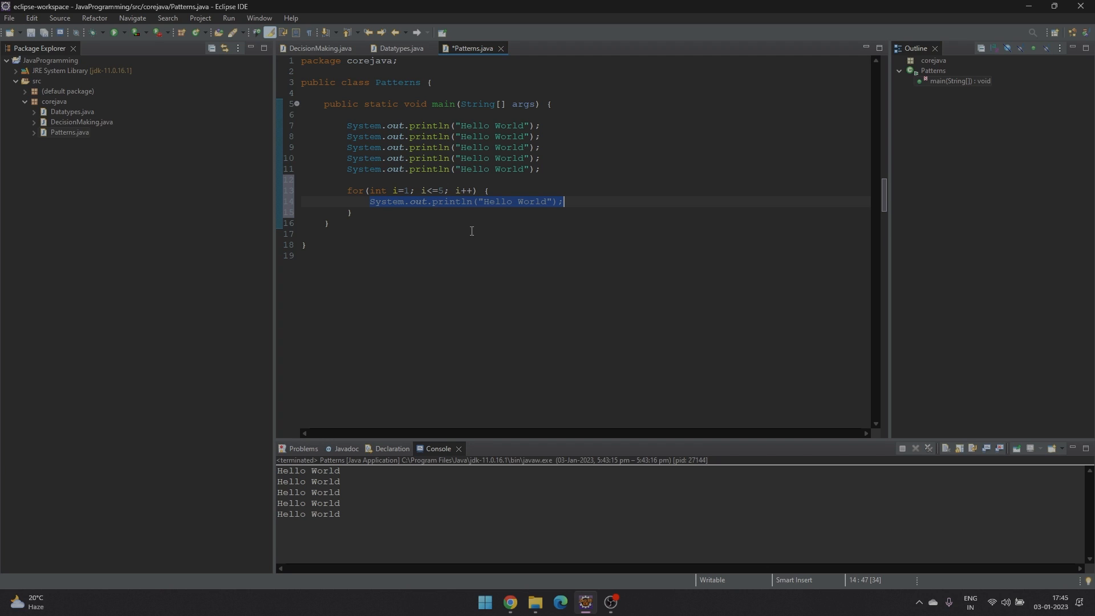
mouse_move(431, 237)
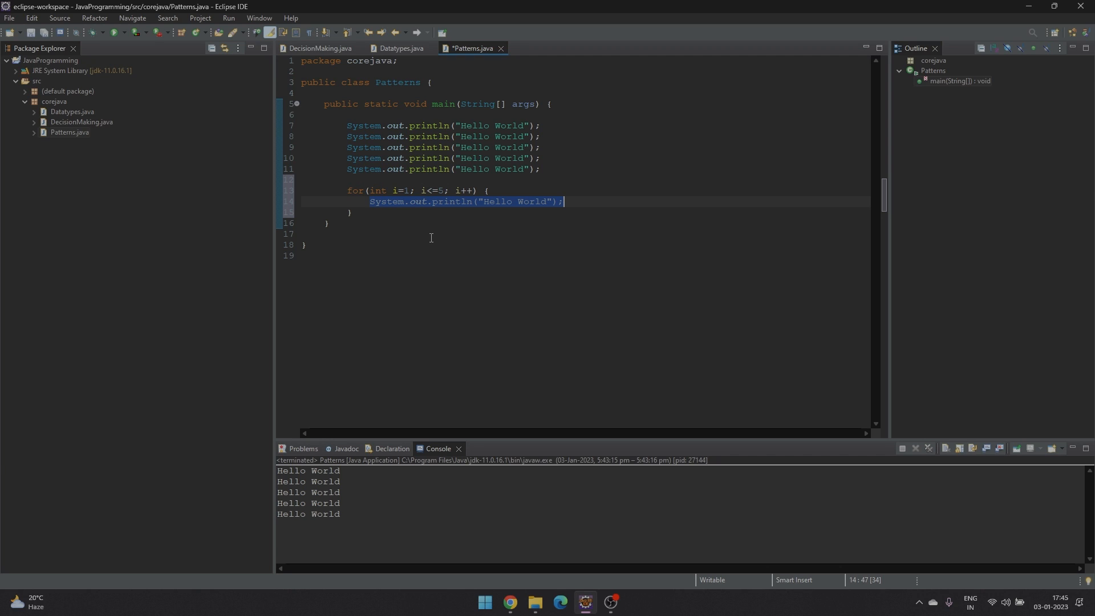
mouse_move(421, 220)
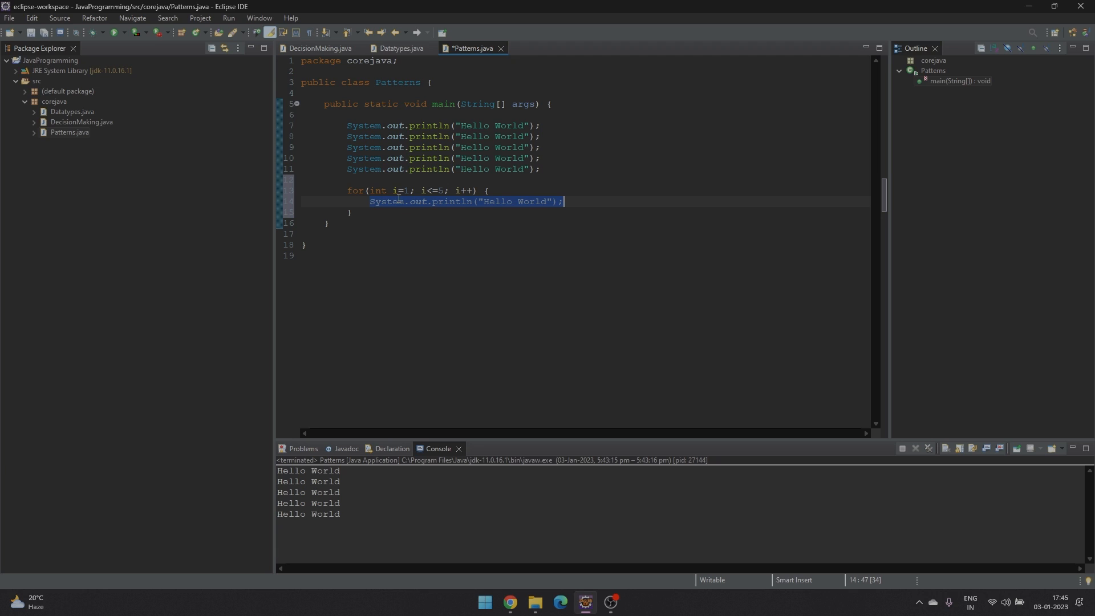
click(405, 190)
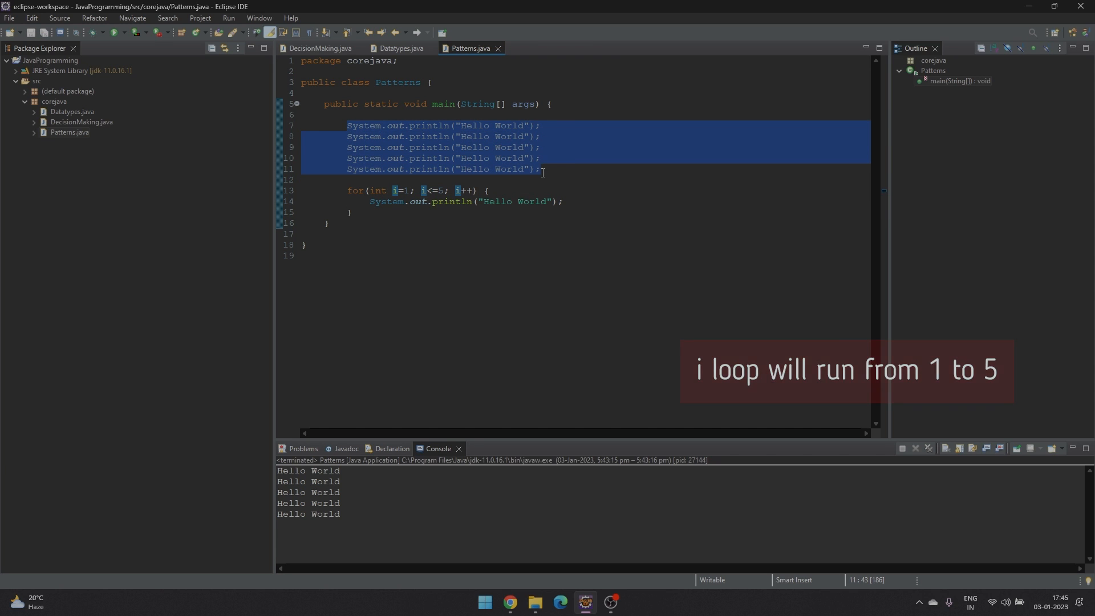
Step: Delete the five println lines and print i inside the loop so it outputs 1 to 5
key(Delete)
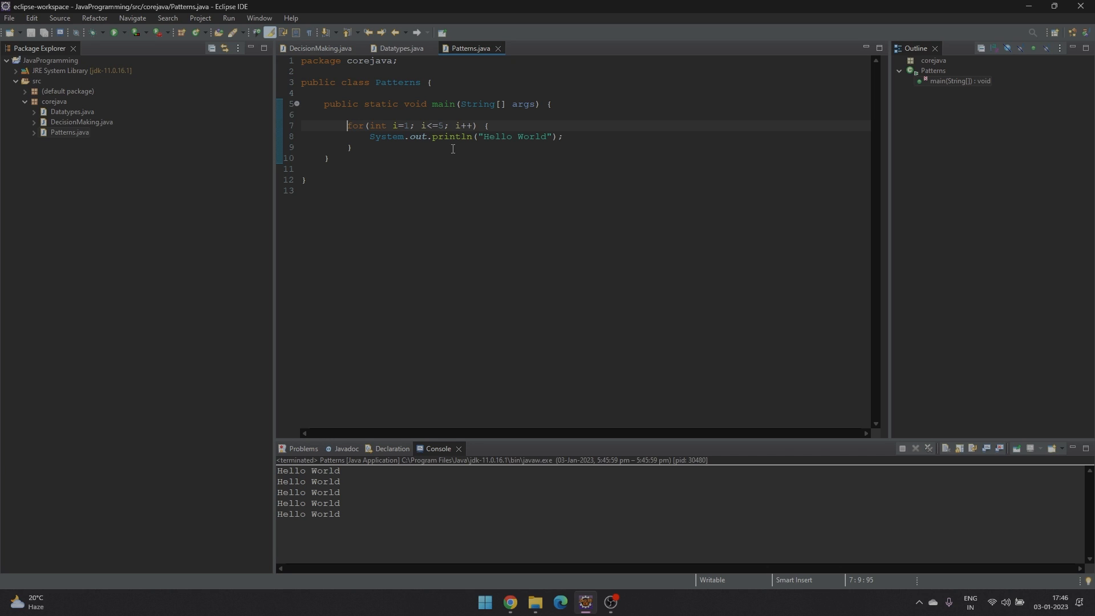
double_click(517, 135)
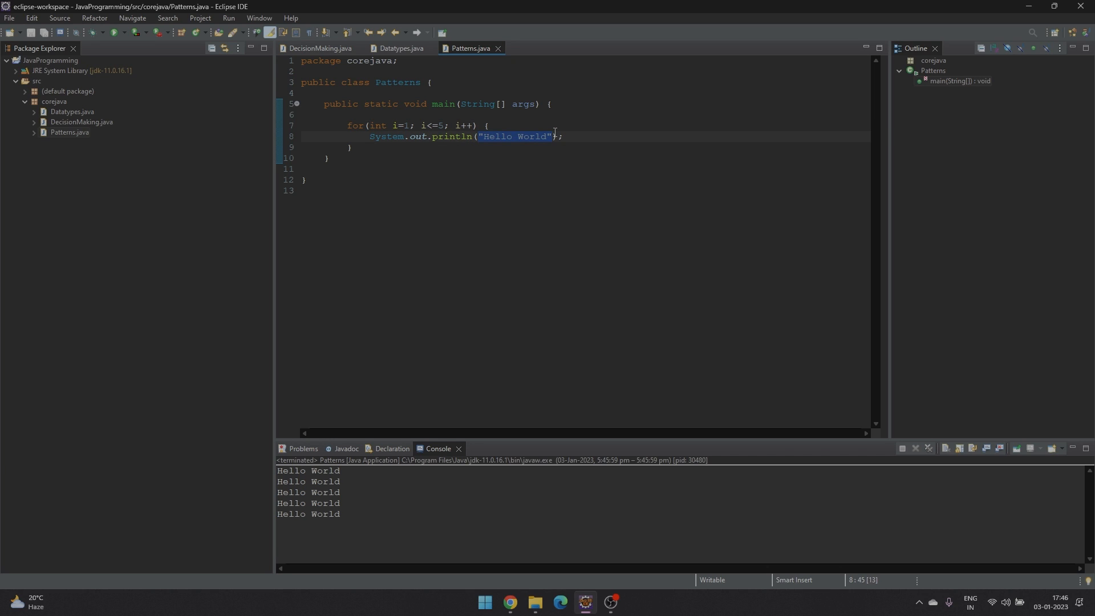
text(i)
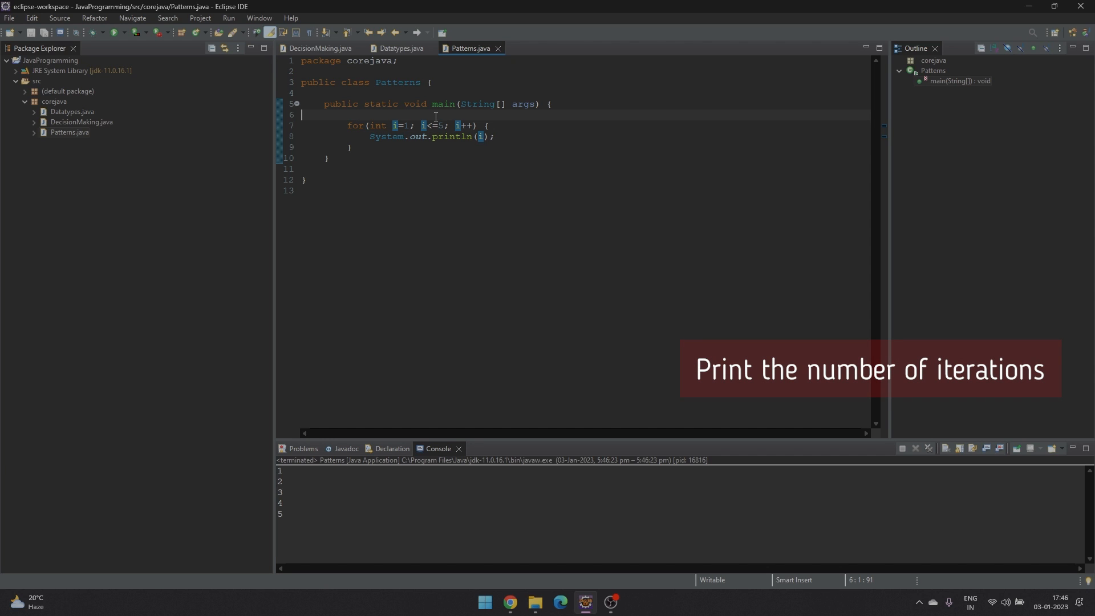
Step: Declare int count=0; on a new line above the loop
key(Enter)
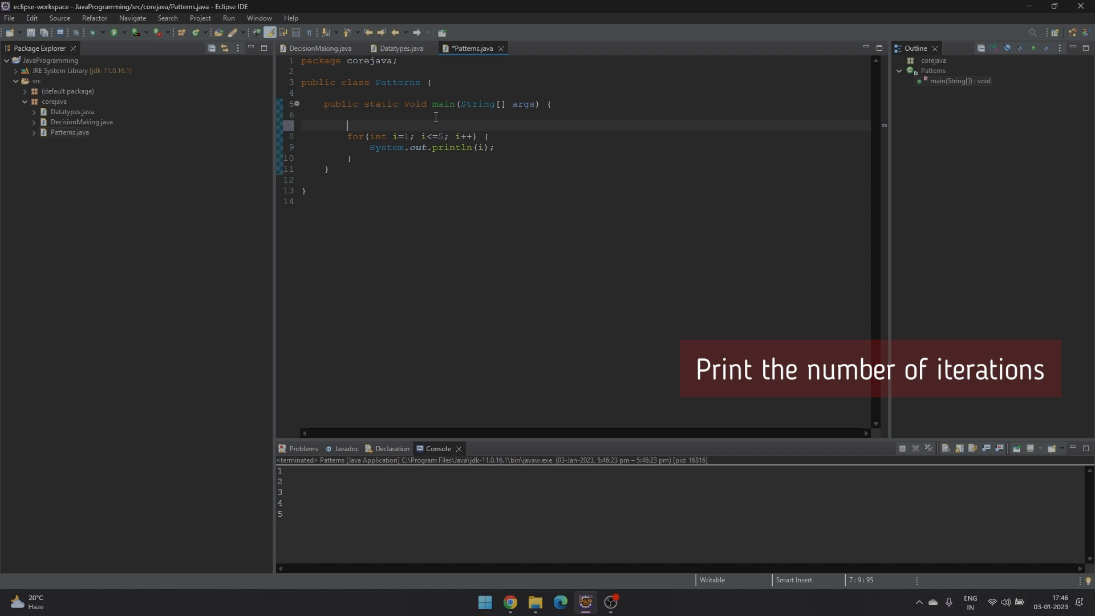
text(int count)
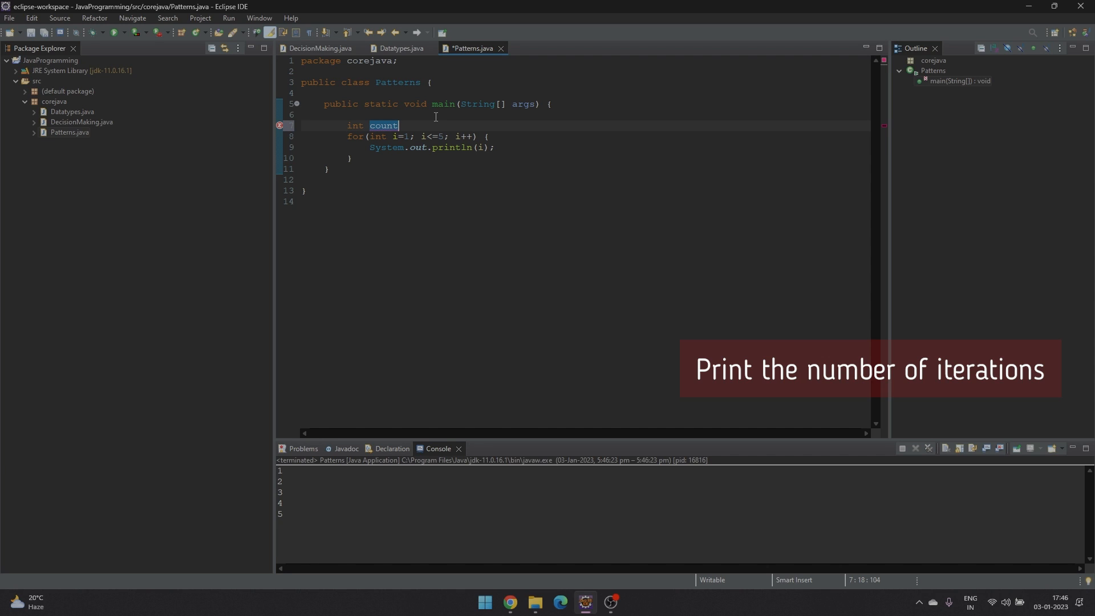
text(=0;)
text(count++)
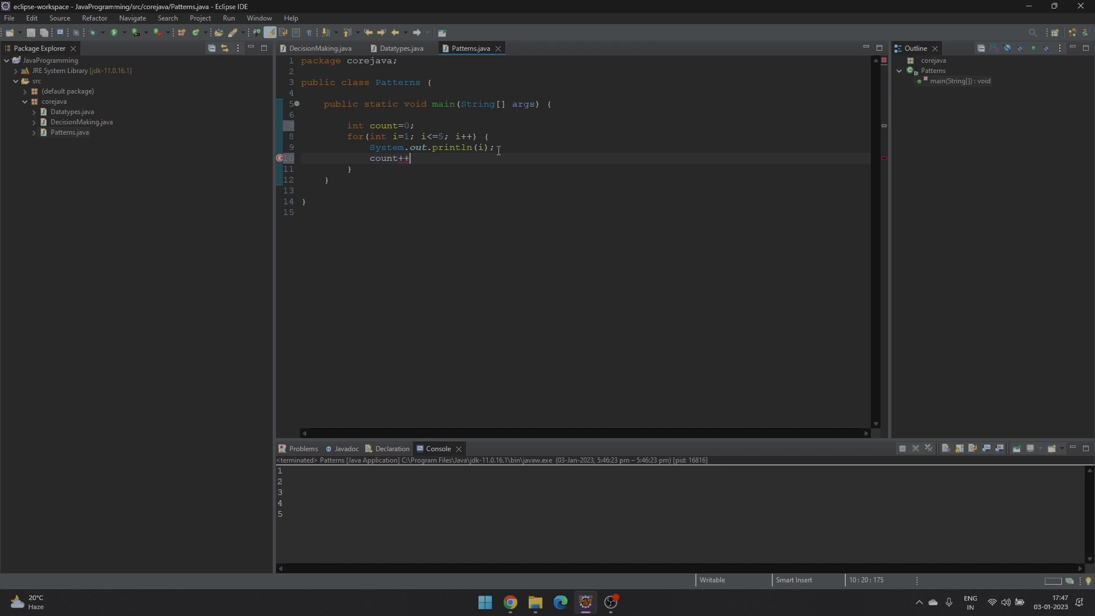
Step: Increment count in the loop, print the total after it, and loop i from 6 to 10
text(Sysout)
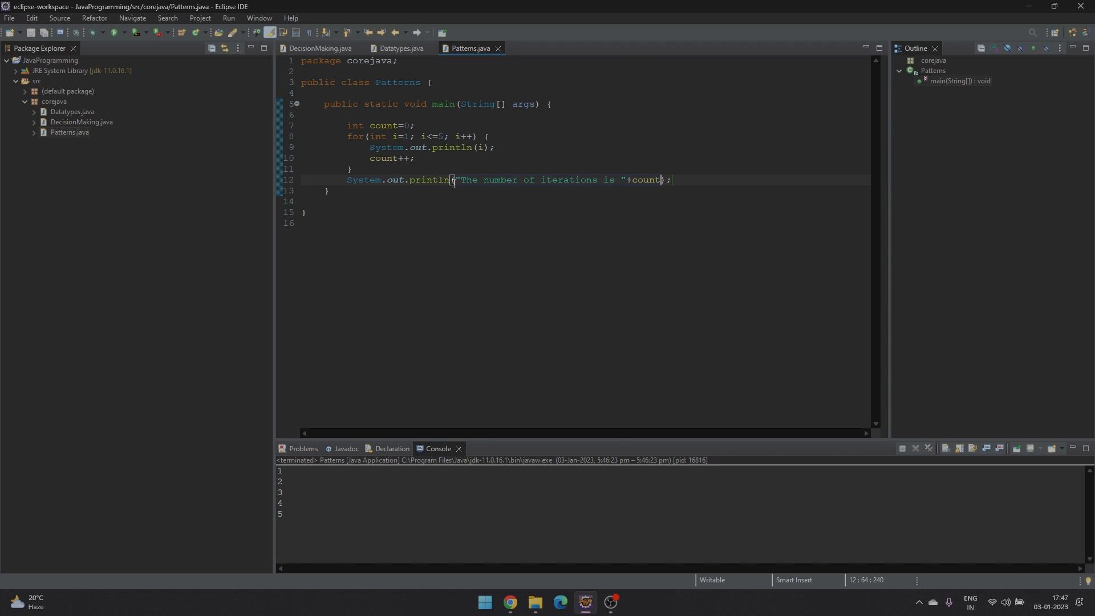
click(557, 172)
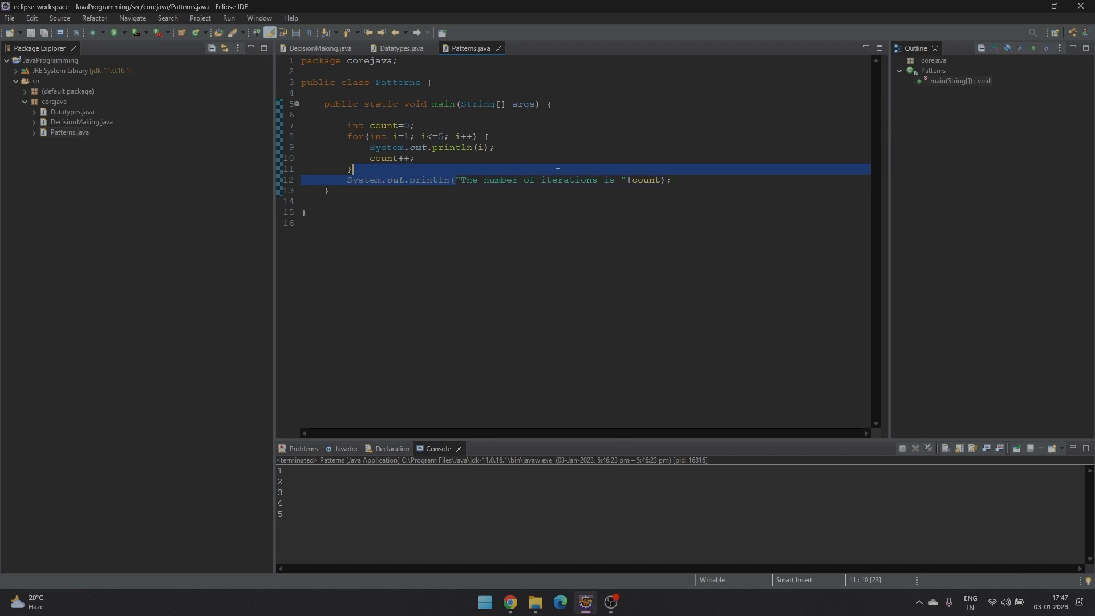
click(645, 179)
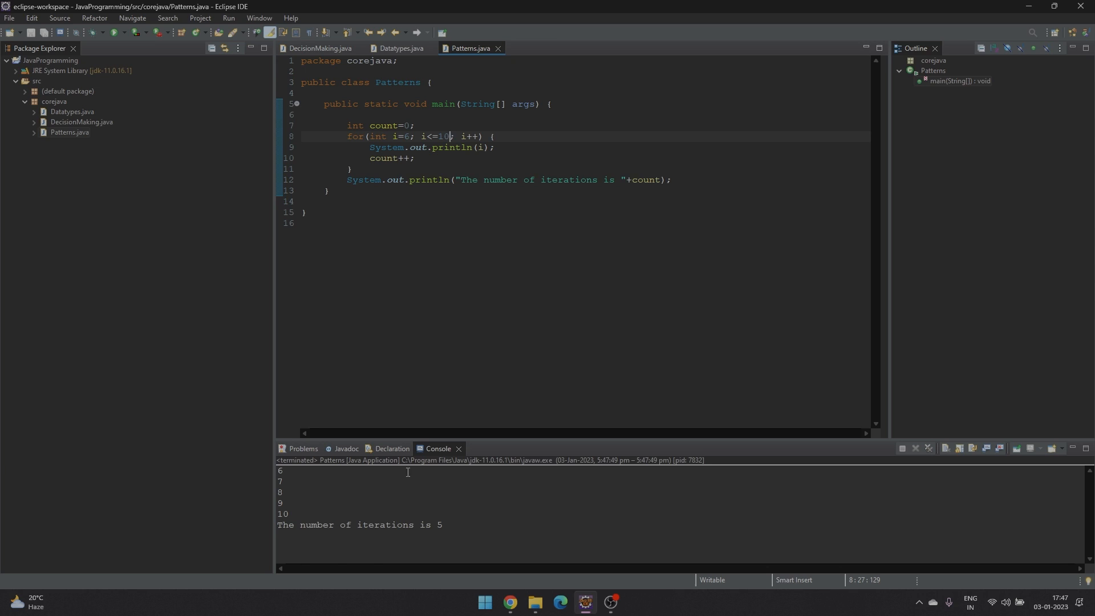
mouse_move(291, 514)
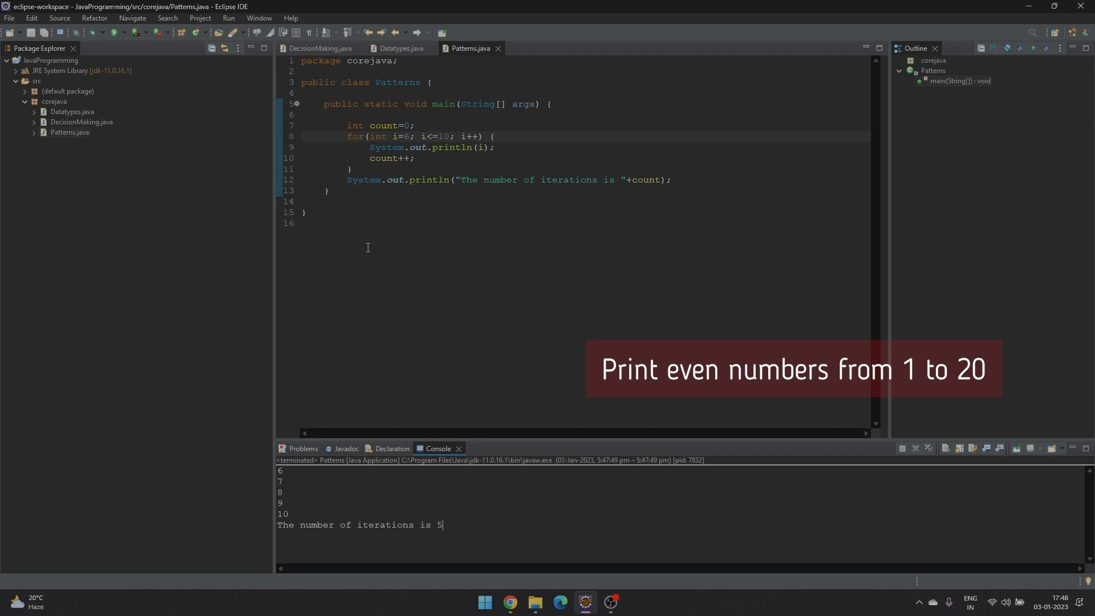
mouse_move(405, 138)
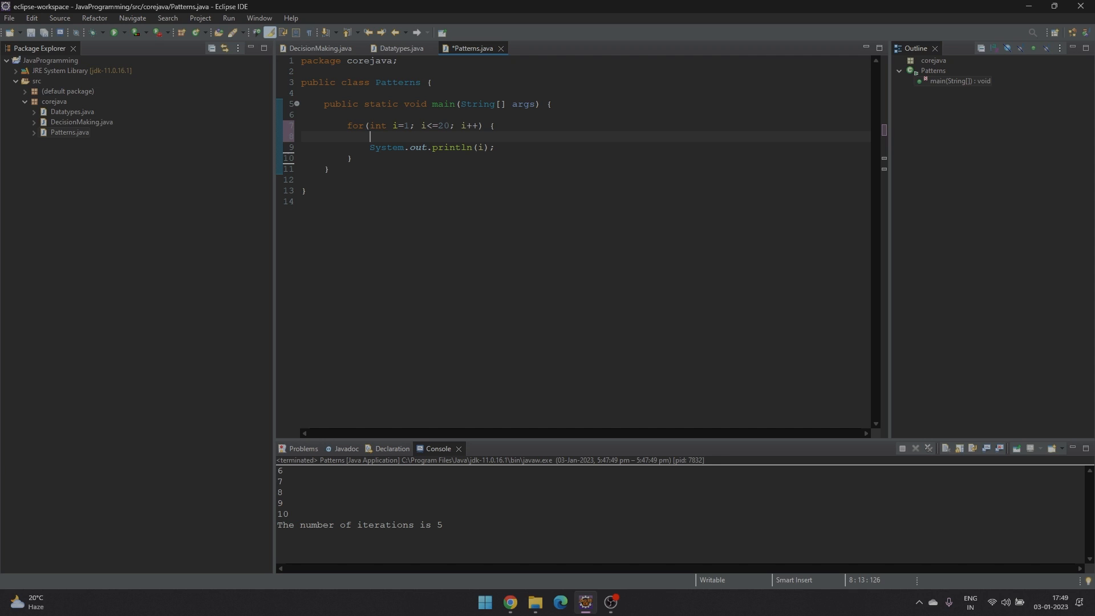
Step: Wrap the println in an if(i%2 != 0) check so only odd numbers print
text(if(i)
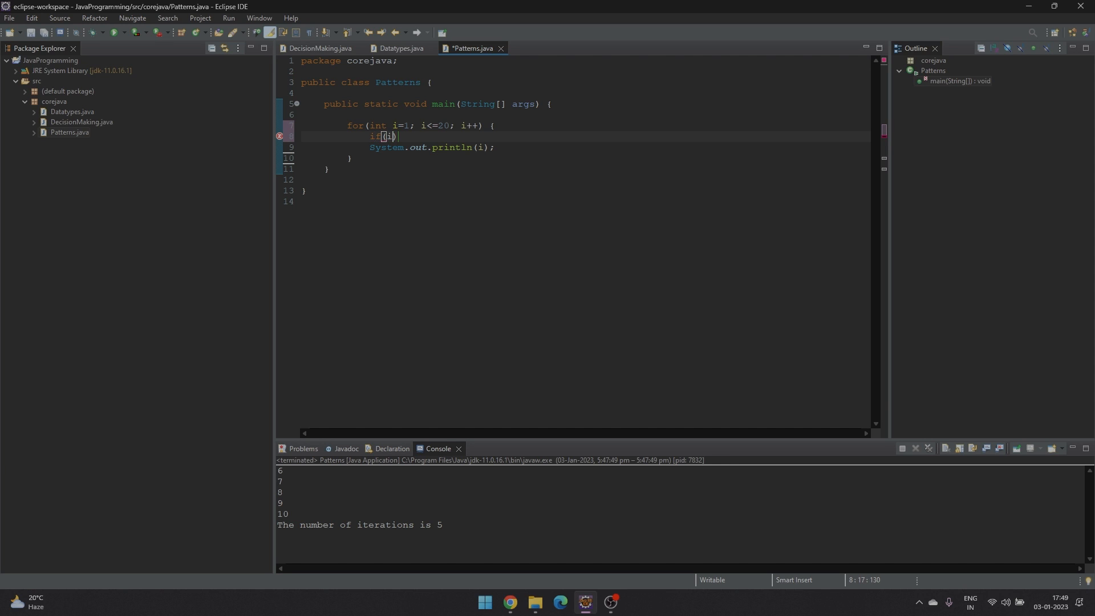
text(%2 == 0)
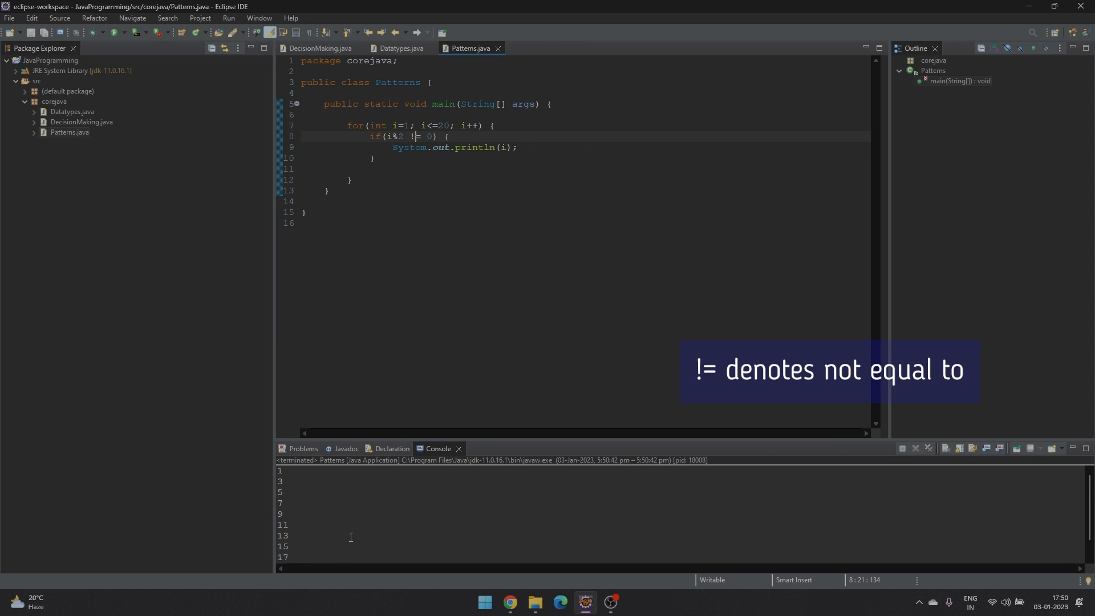
mouse_move(298, 485)
text(9)
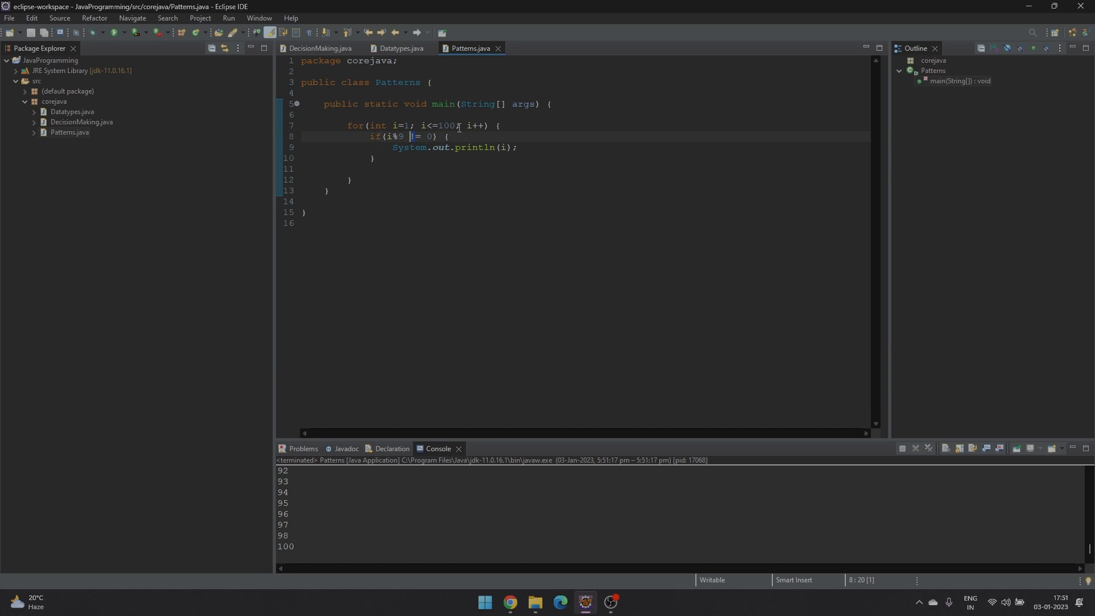
Step: Change the condition to == and run so the console lists multiples of 9 up to 99
text(==)
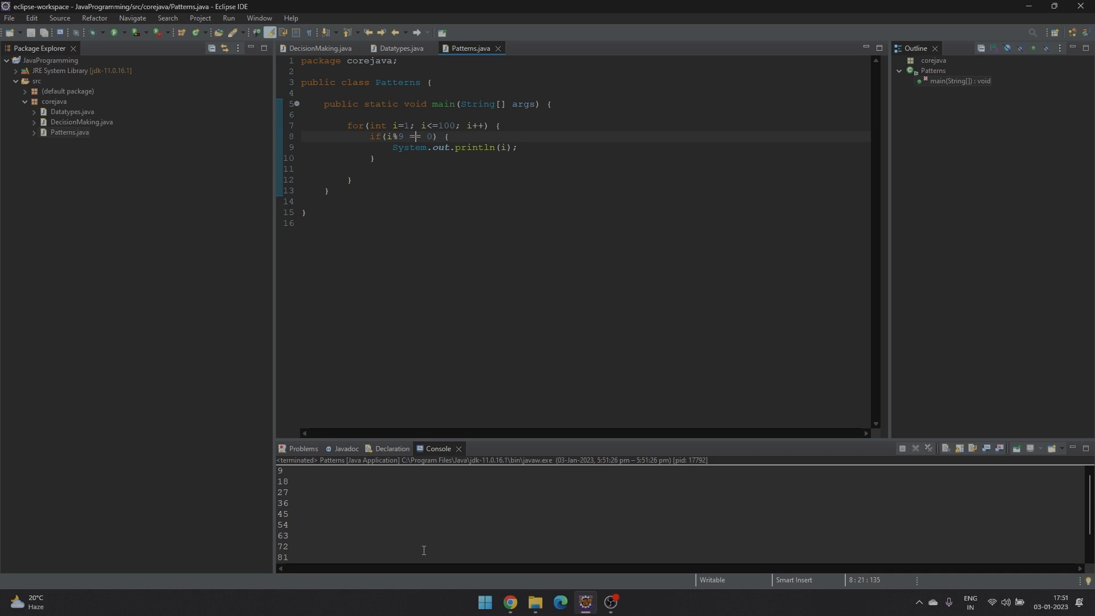
scroll(down, 3)
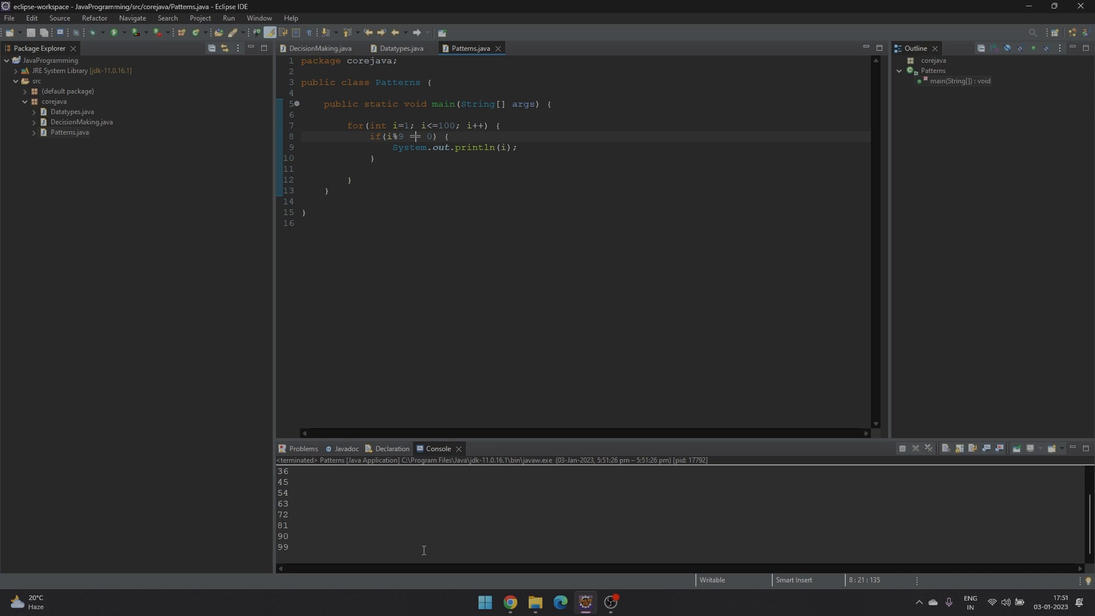